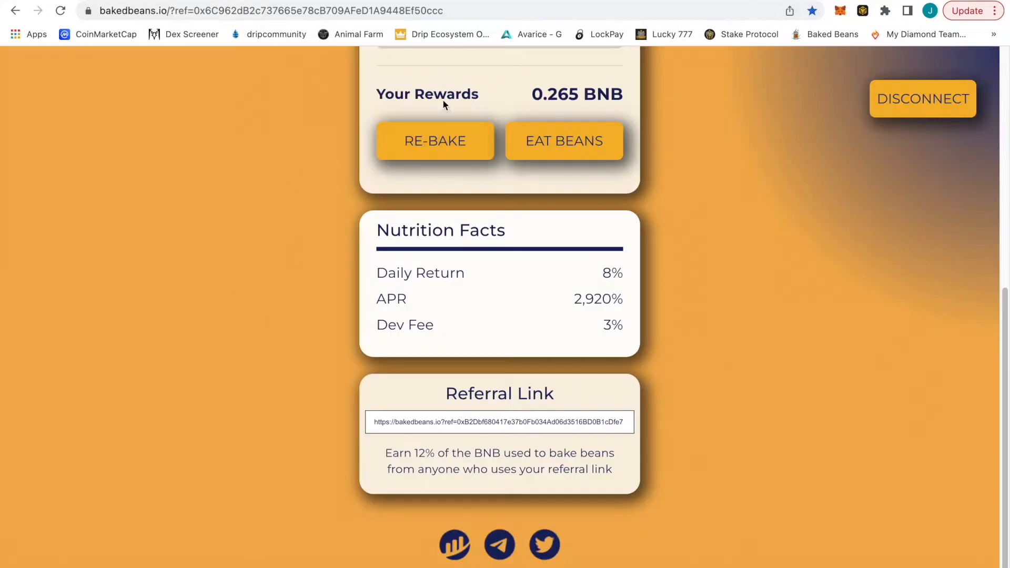
# Step: Open the Baked Beans contract's BscScan analytics and show the BNB Transfers chart, peaking near 4k BNB
pyautogui.scroll(3)
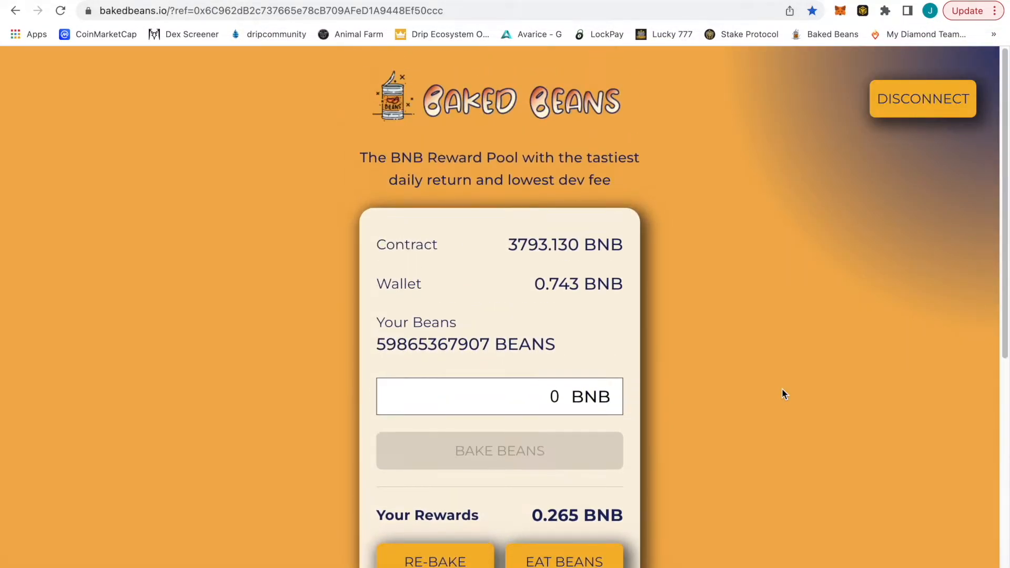
pyautogui.scroll(-3)
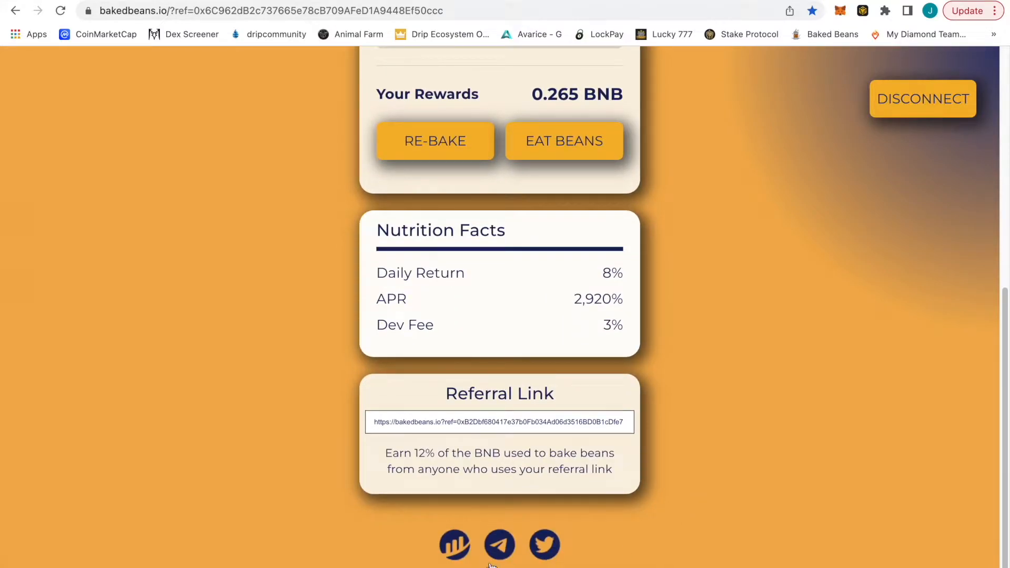
pyautogui.click(454, 545)
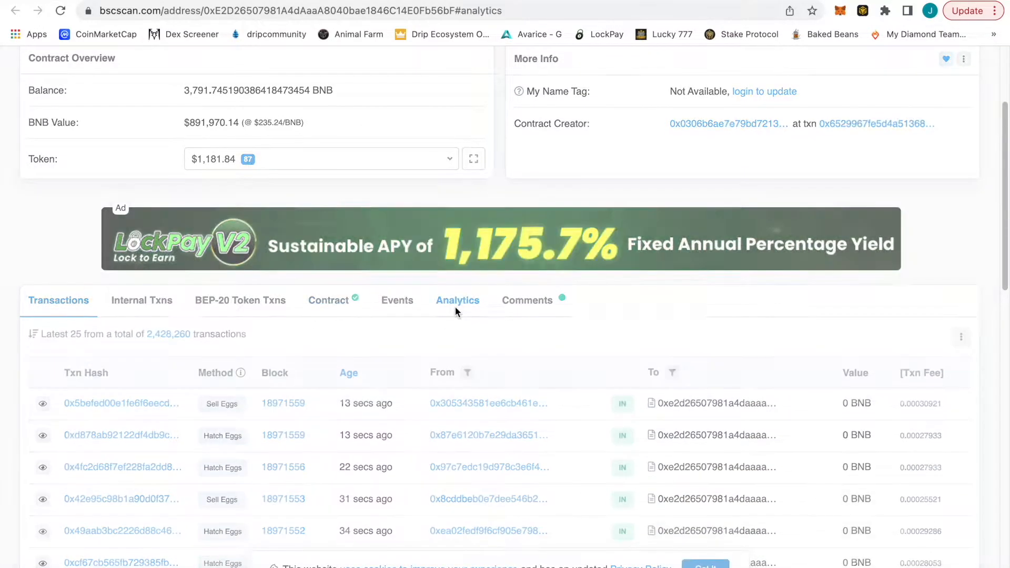
pyautogui.click(457, 301)
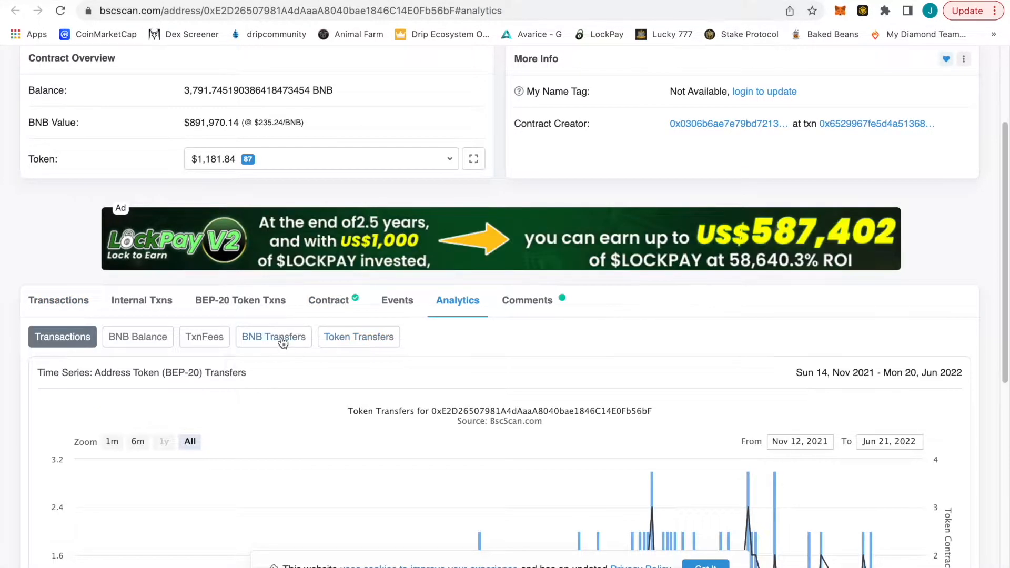
pyautogui.click(272, 336)
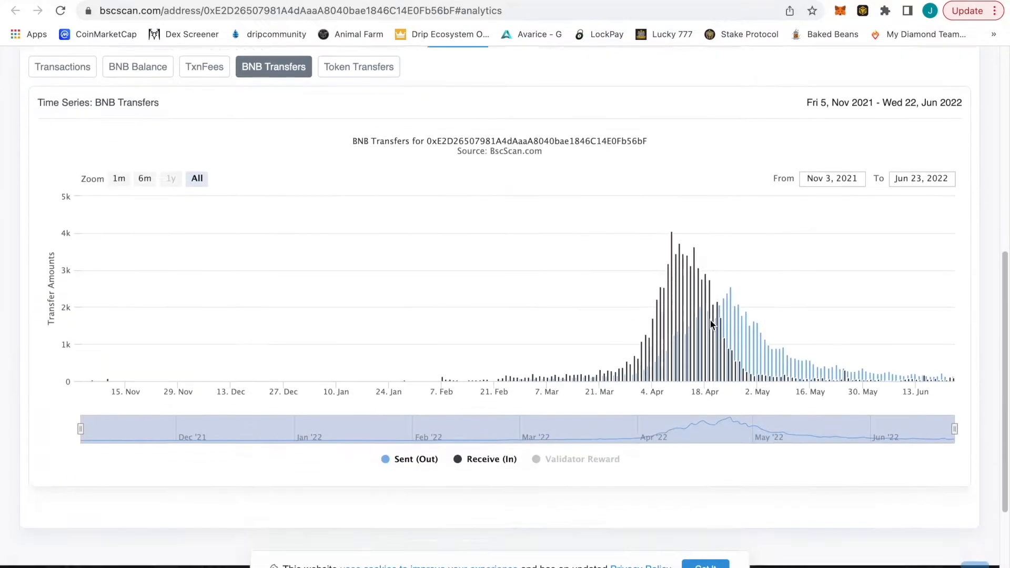
pyautogui.scroll(-3)
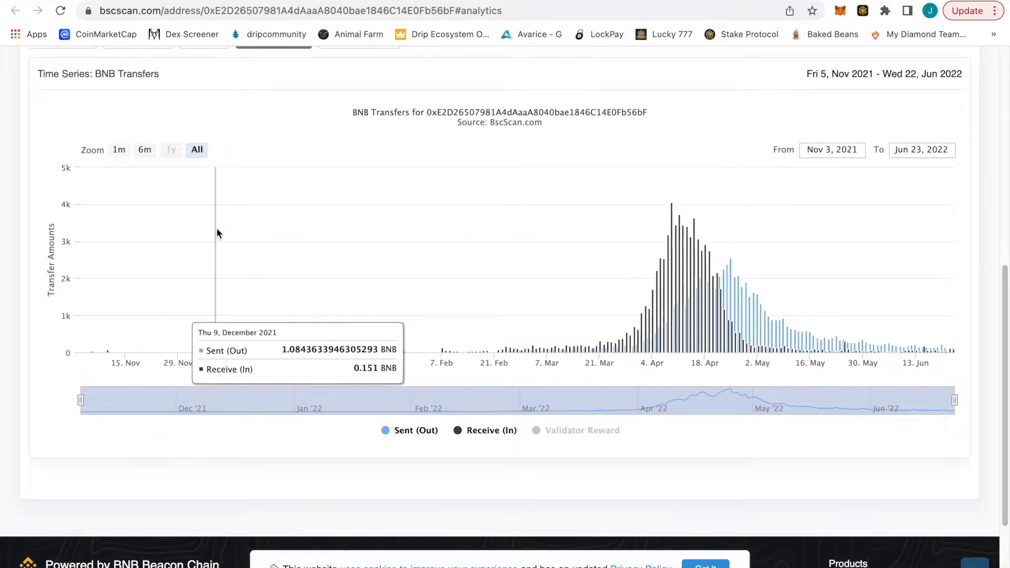
# Step: Zoom the BNB Transfers chart to 1m, then scroll BNBMiner.finance to its 8,303.322 BNB balance
pyautogui.click(118, 149)
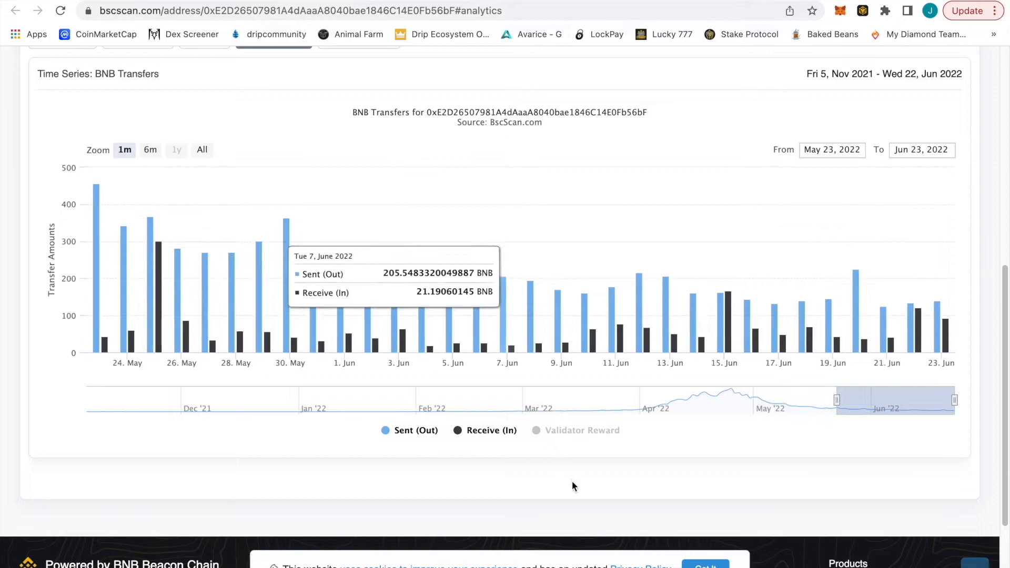
pyautogui.moveTo(148, 354)
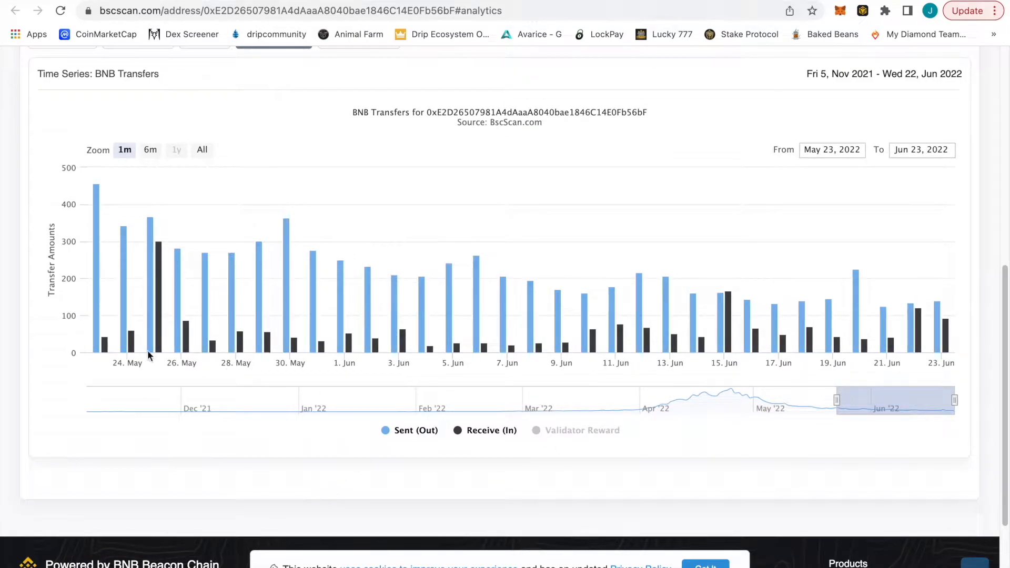
pyautogui.moveTo(398, 353)
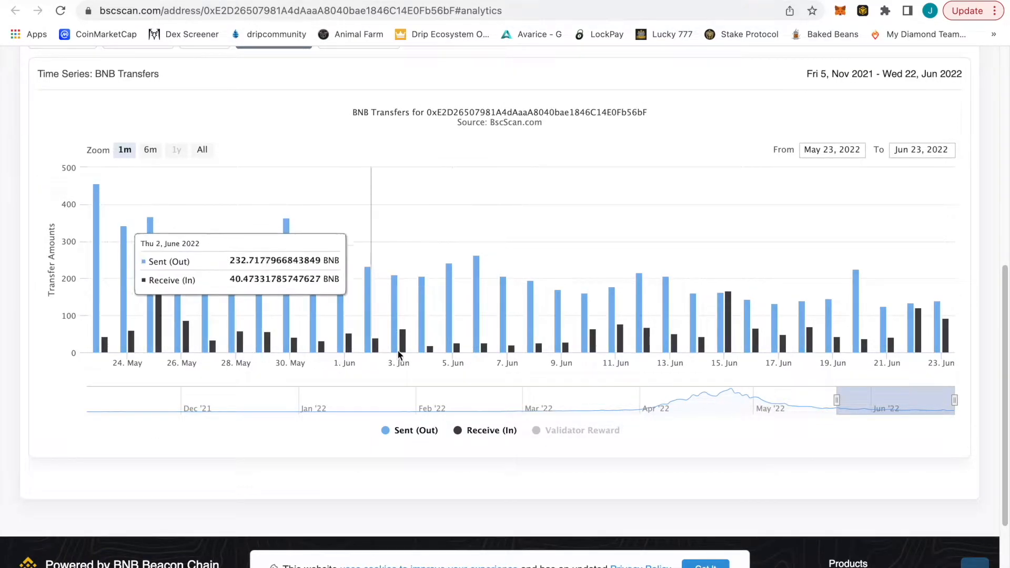
pyautogui.moveTo(605, 353)
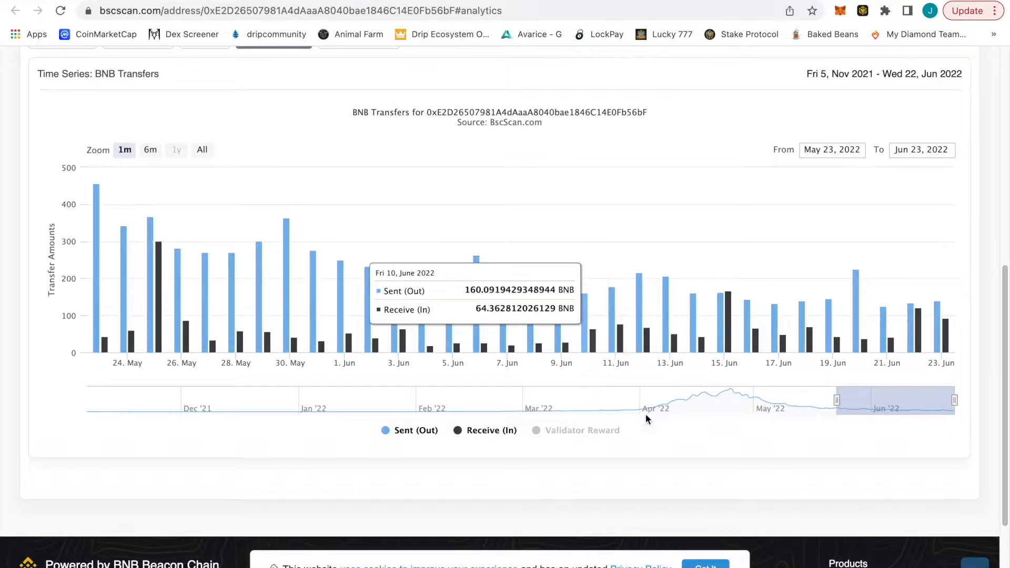
pyautogui.moveTo(603, 464)
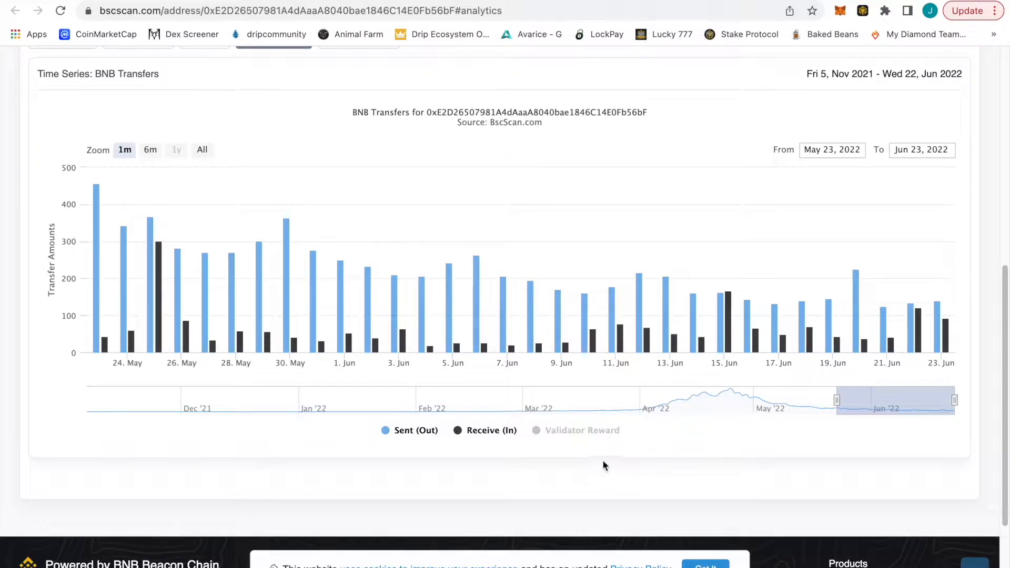
pyautogui.moveTo(588, 461)
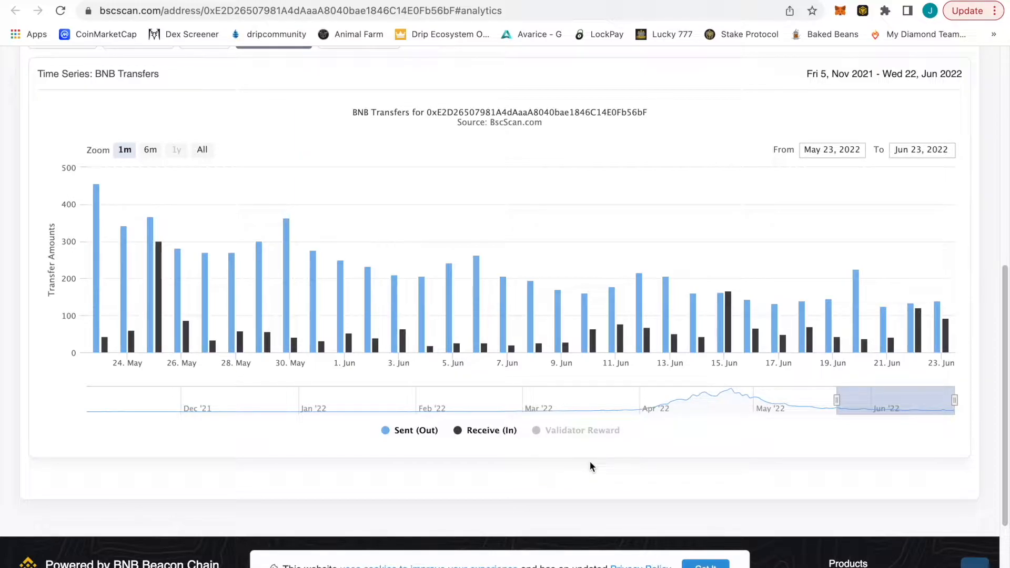
pyautogui.moveTo(631, 473)
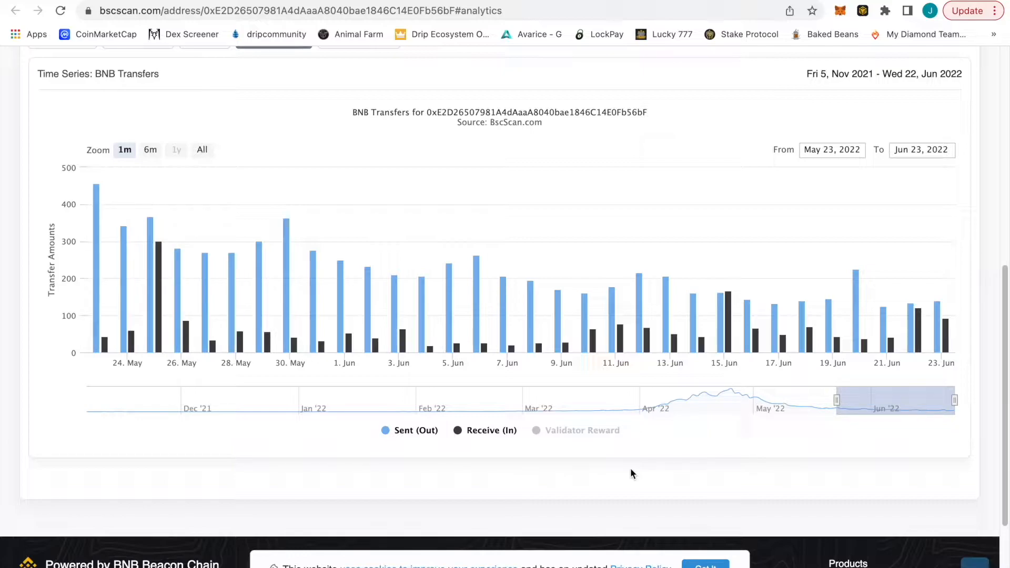
pyautogui.moveTo(521, 467)
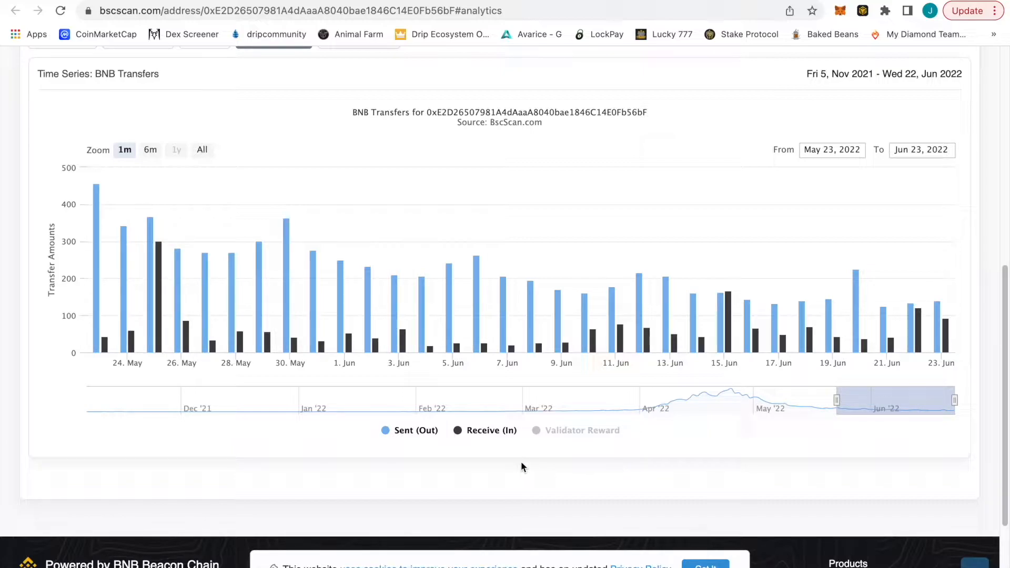
pyautogui.moveTo(594, 459)
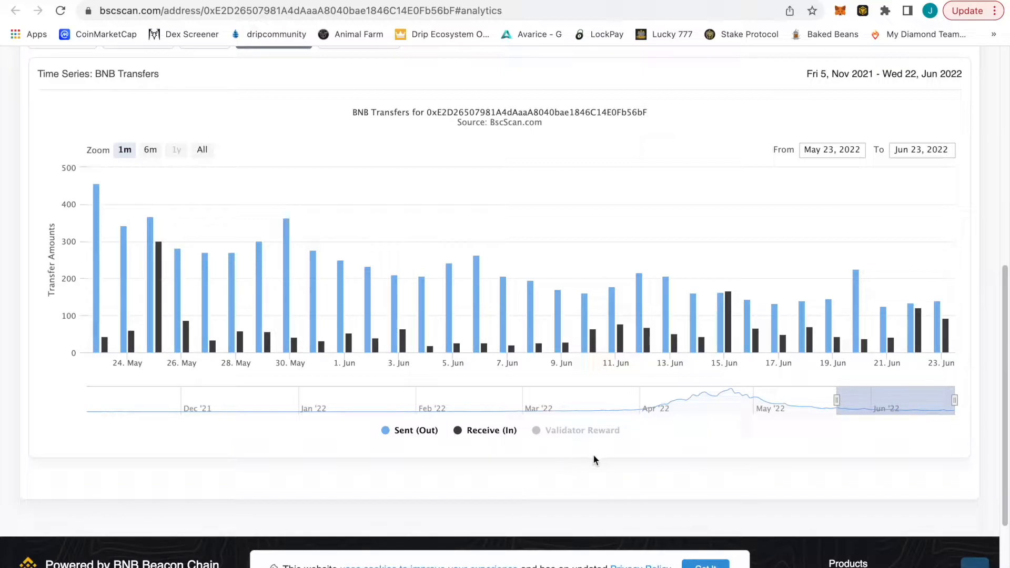
pyautogui.moveTo(672, 457)
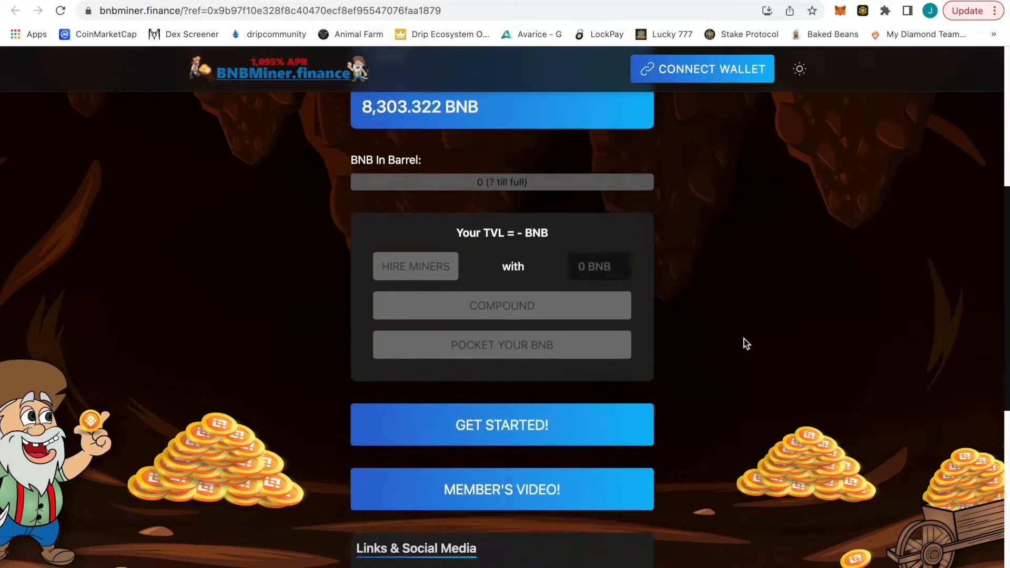
pyautogui.scroll(-3)
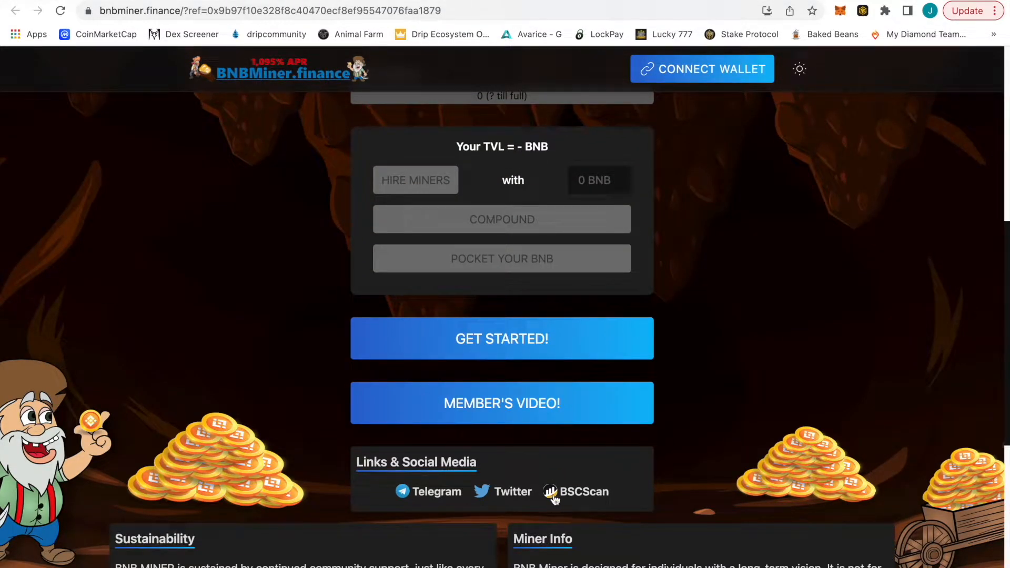
# Step: Follow BNBMiner's BscScan link to its contract (about 8,303 BNB) and load the Analytics charts
pyautogui.click(585, 490)
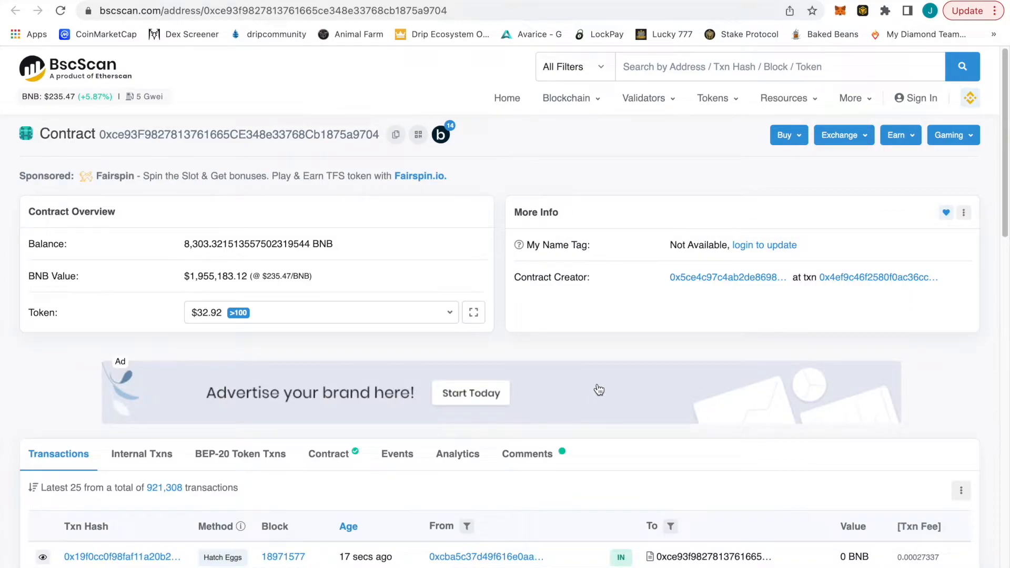
pyautogui.moveTo(208, 287)
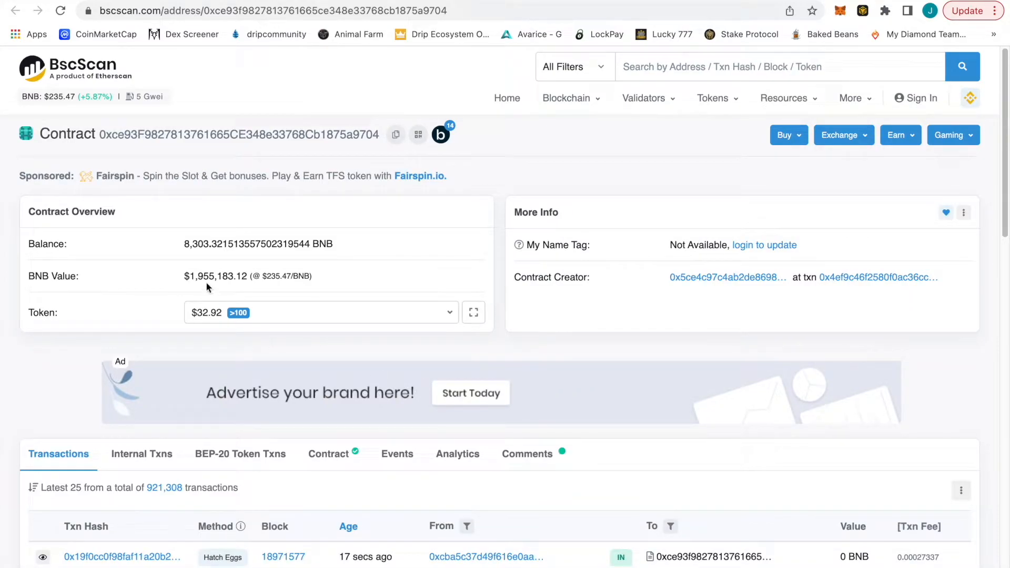
pyautogui.moveTo(588, 372)
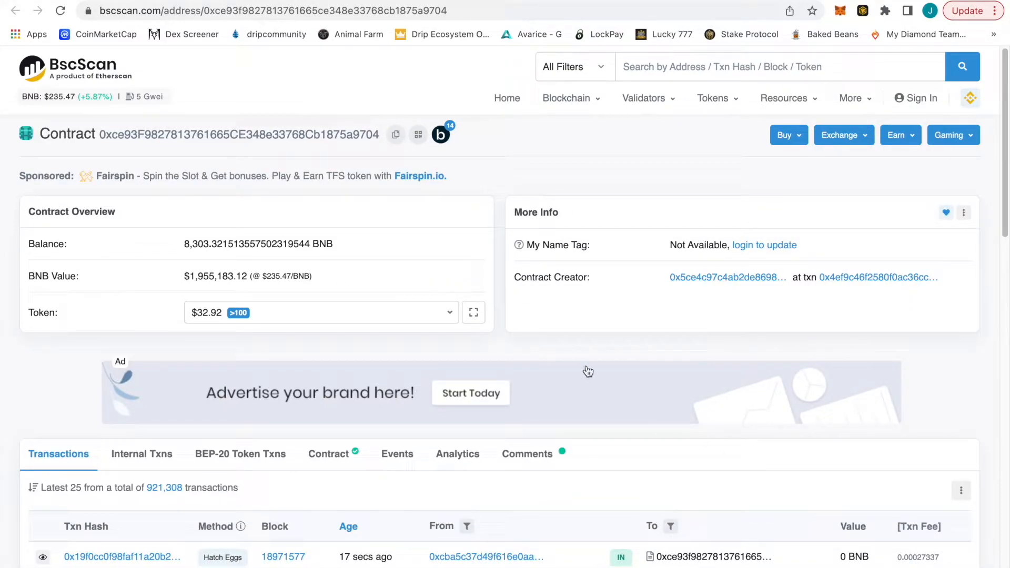
pyautogui.click(457, 454)
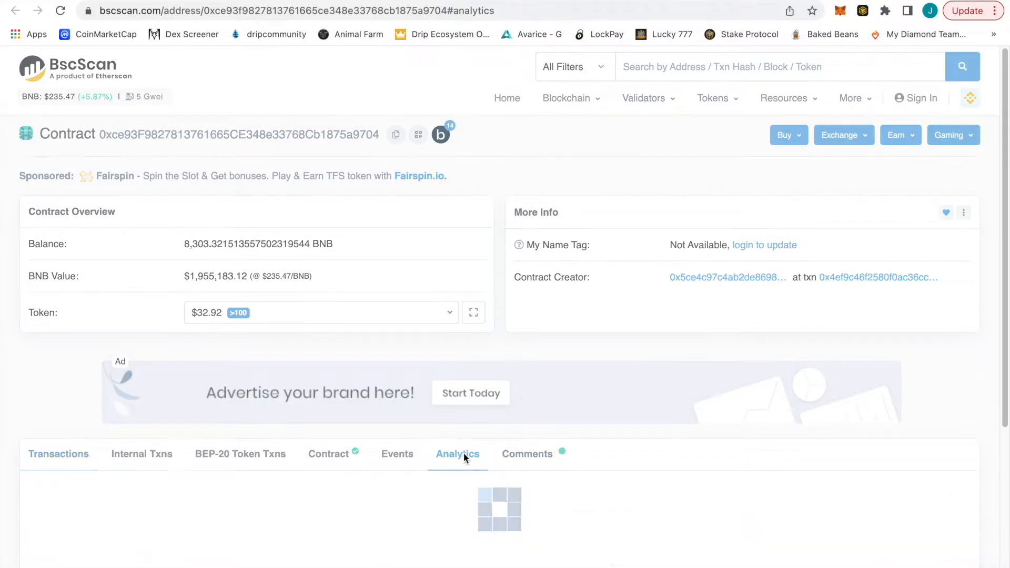
pyautogui.scroll(-3)
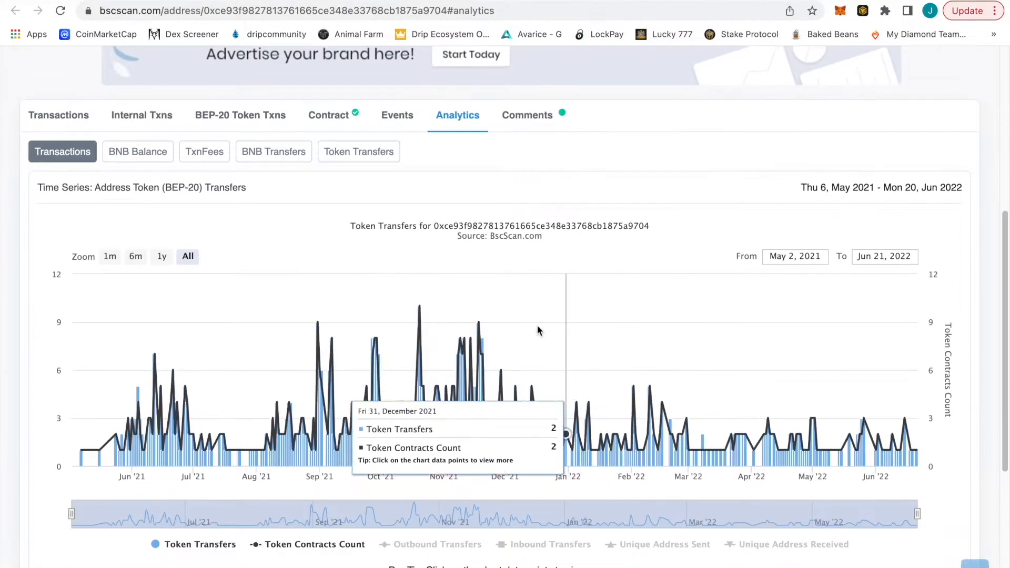
pyautogui.moveTo(347, 160)
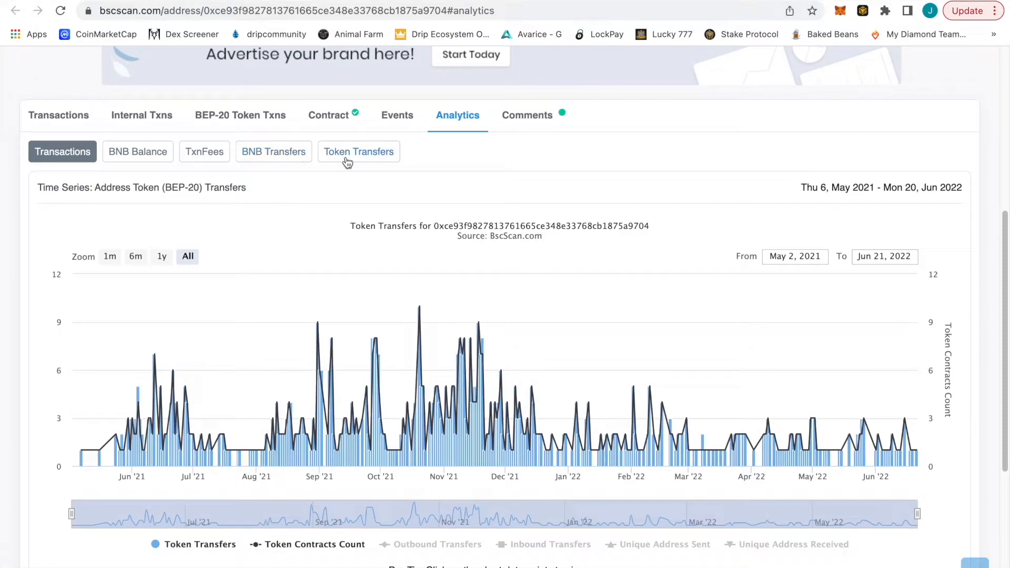
# Step: Show BNBMiner's BNB Transfers chart with the 1y zoom, received amounts climbing through June 2022
pyautogui.click(273, 151)
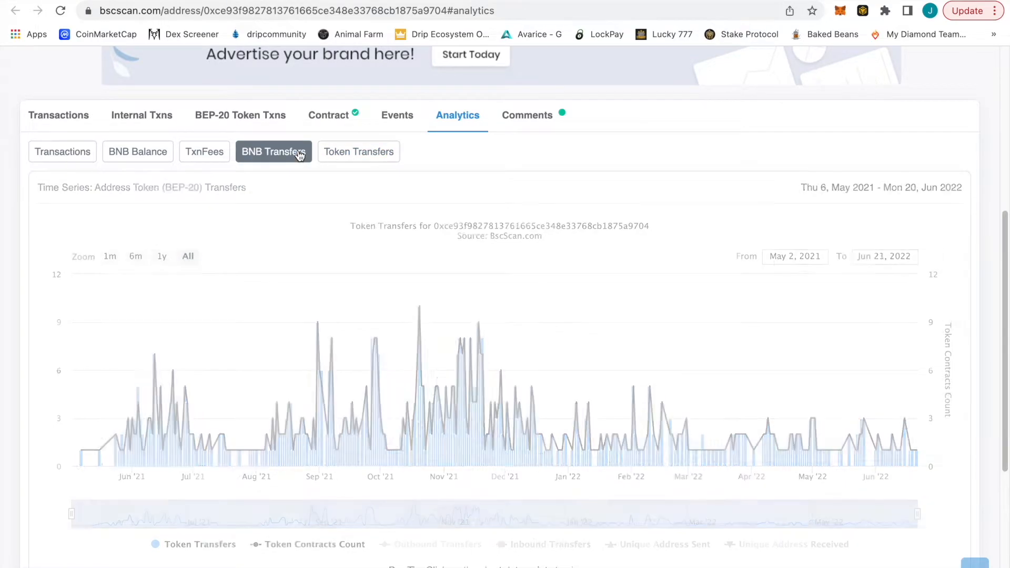
pyautogui.click(273, 152)
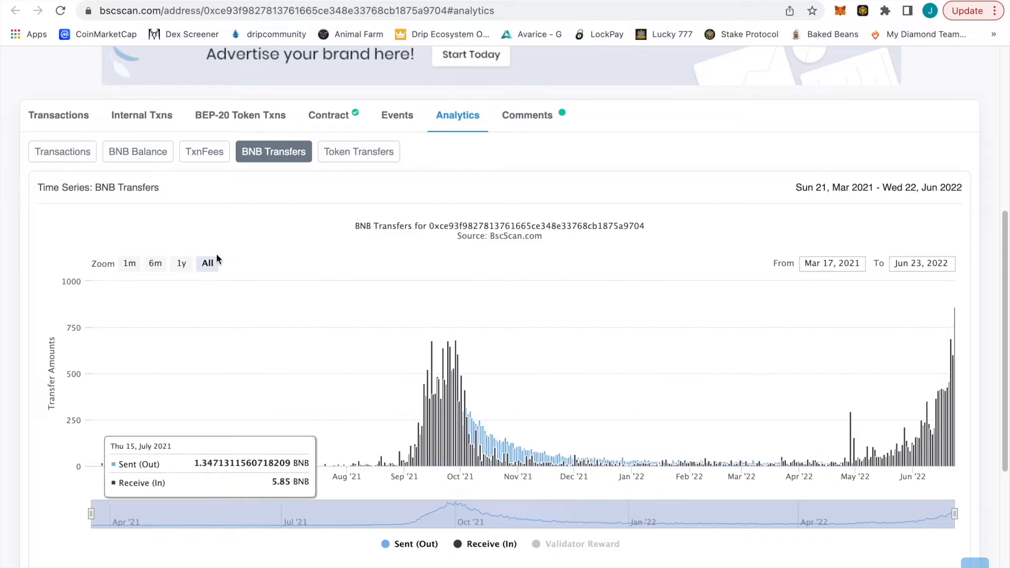
pyautogui.click(129, 263)
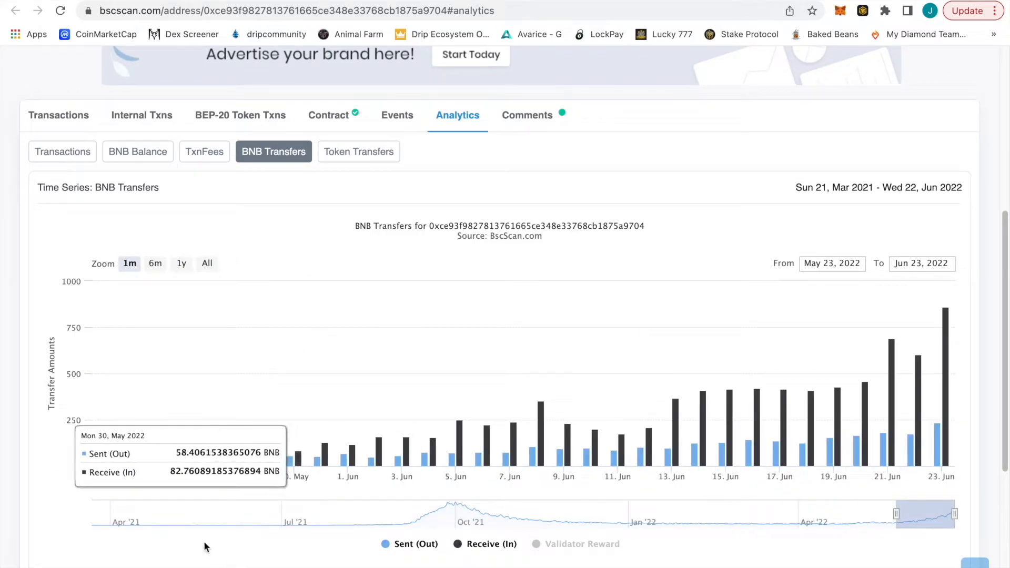
pyautogui.moveTo(204, 547)
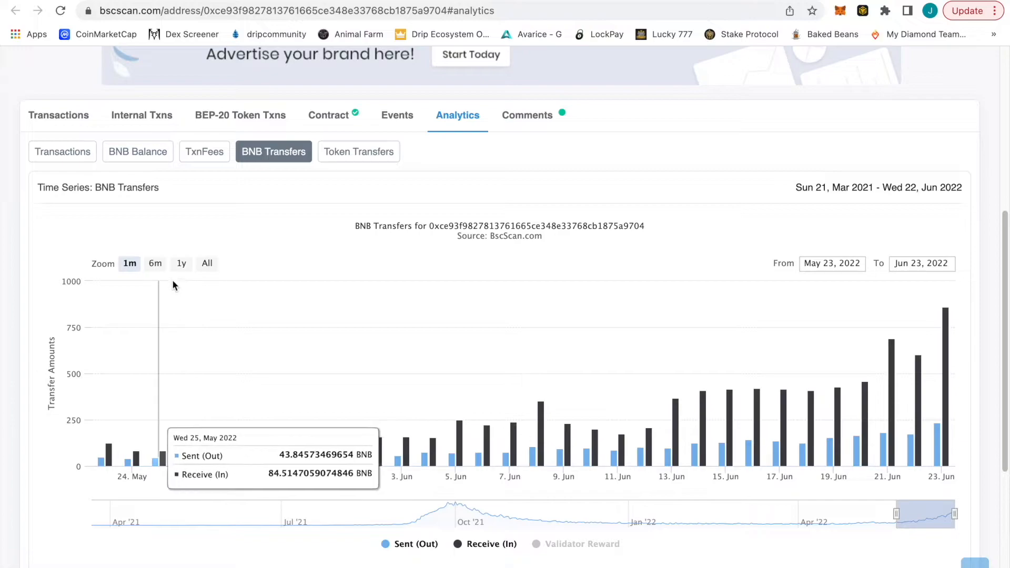
pyautogui.click(181, 263)
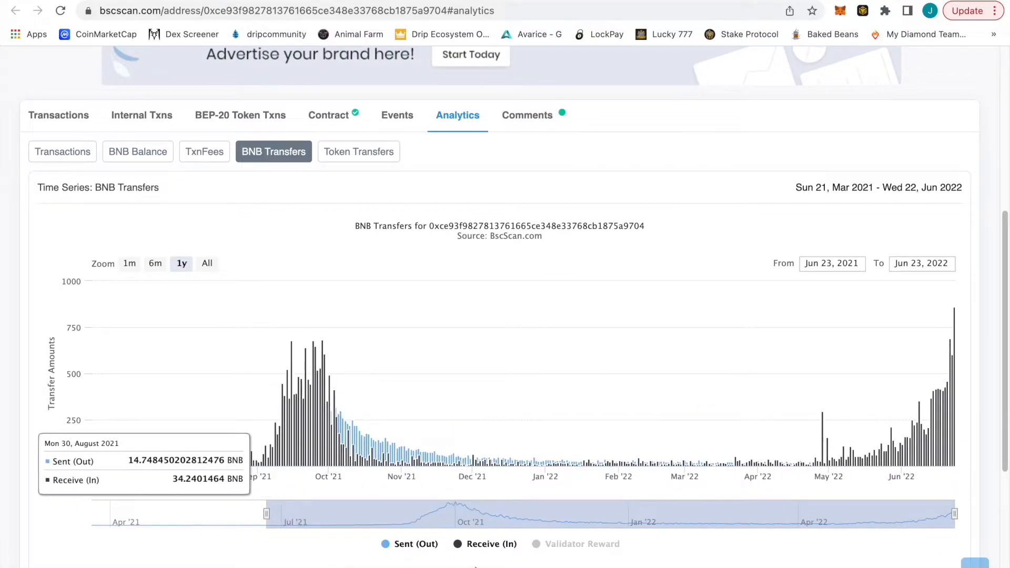
pyautogui.moveTo(457, 481)
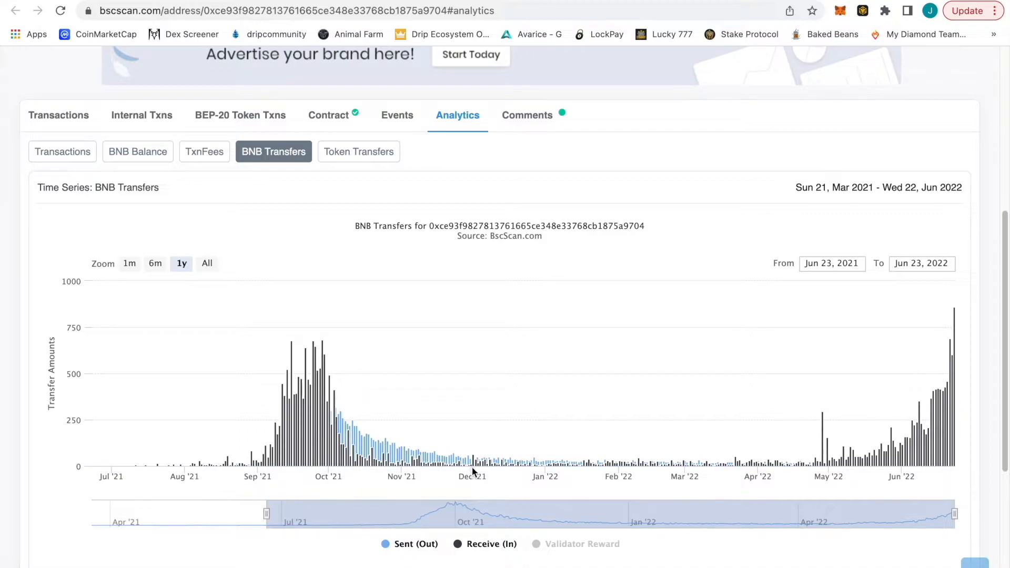
pyautogui.moveTo(469, 482)
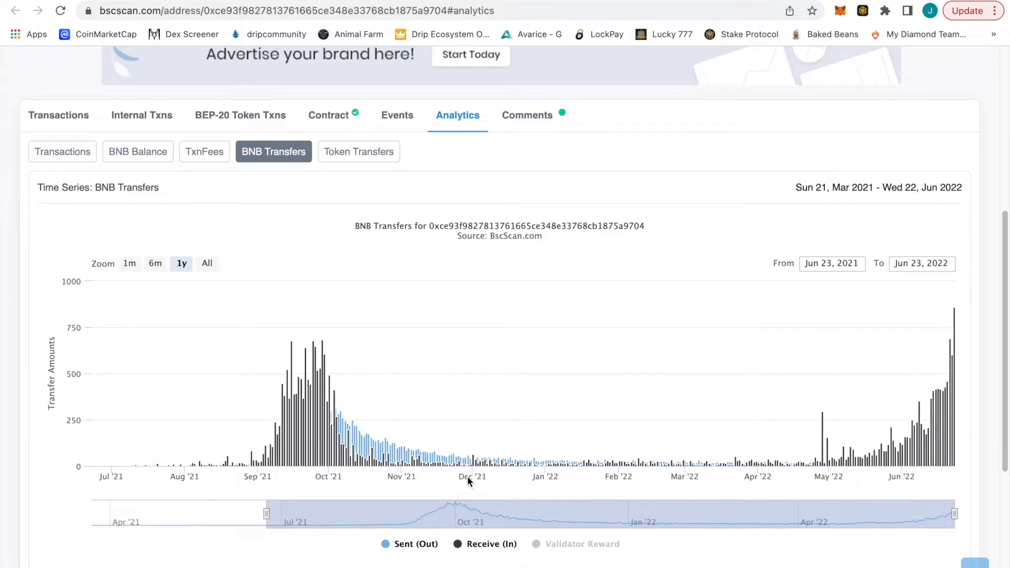
pyautogui.moveTo(556, 497)
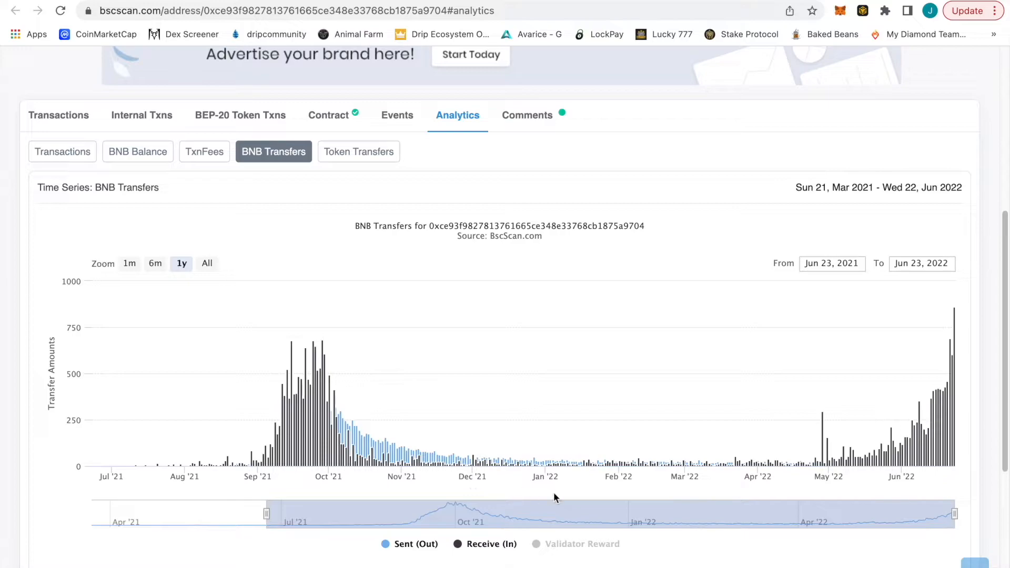
pyautogui.moveTo(737, 478)
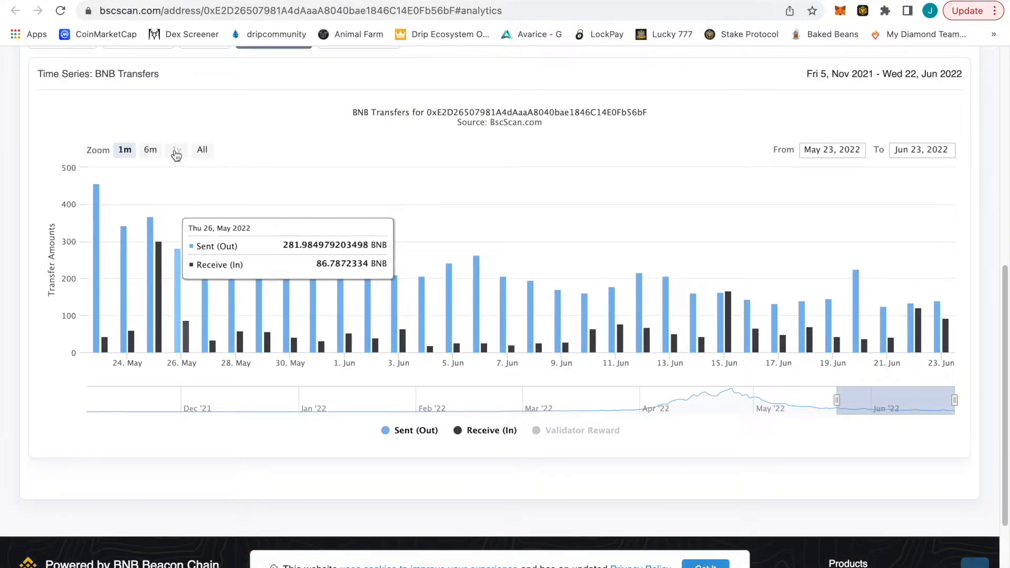
# Step: Set the Baked Beans BNB Transfers chart to the 6m range, peaking near 4k BNB in April
pyautogui.click(144, 149)
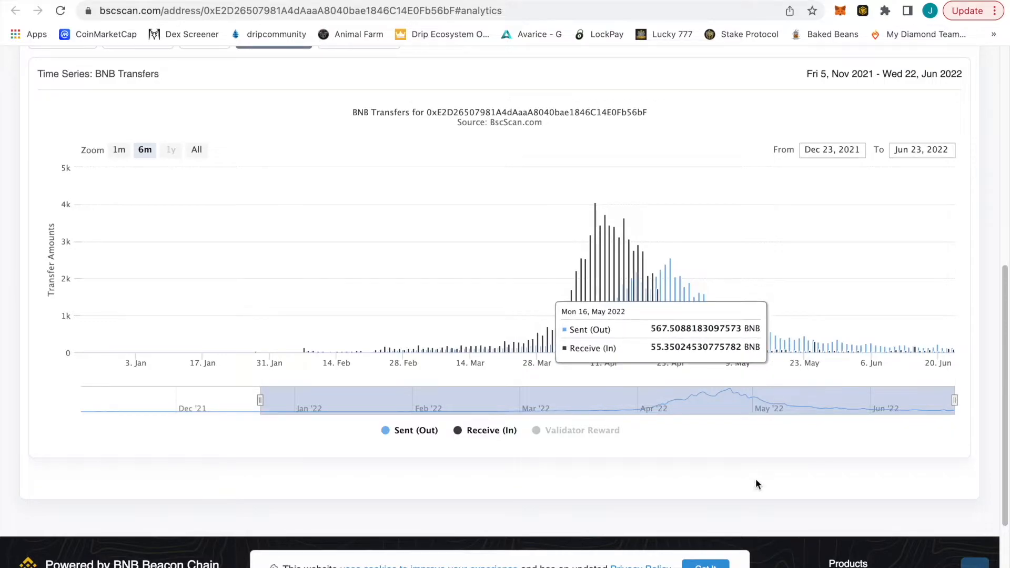
pyautogui.moveTo(741, 442)
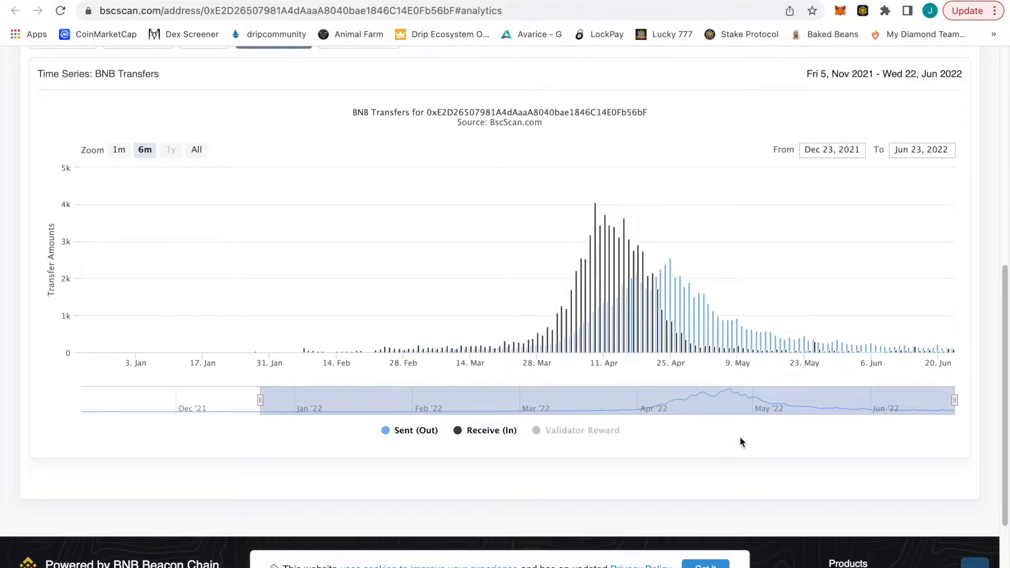
pyautogui.moveTo(930, 457)
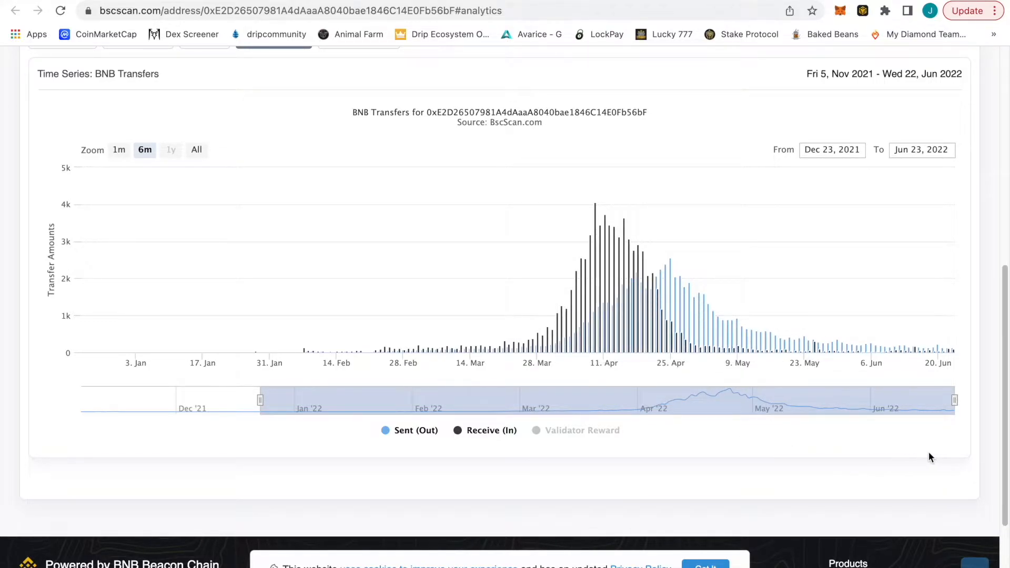
pyautogui.moveTo(924, 450)
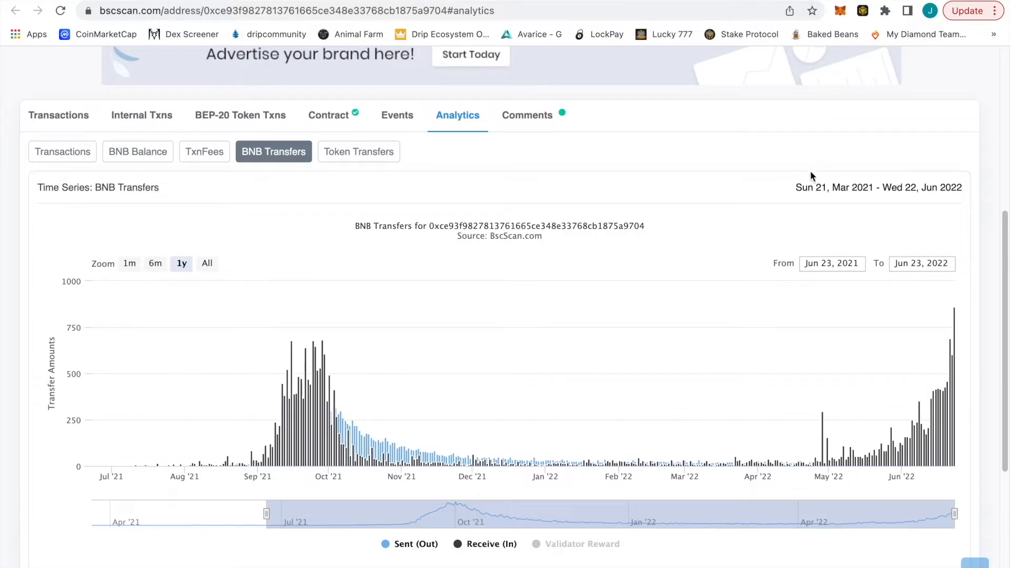
pyautogui.moveTo(729, 539)
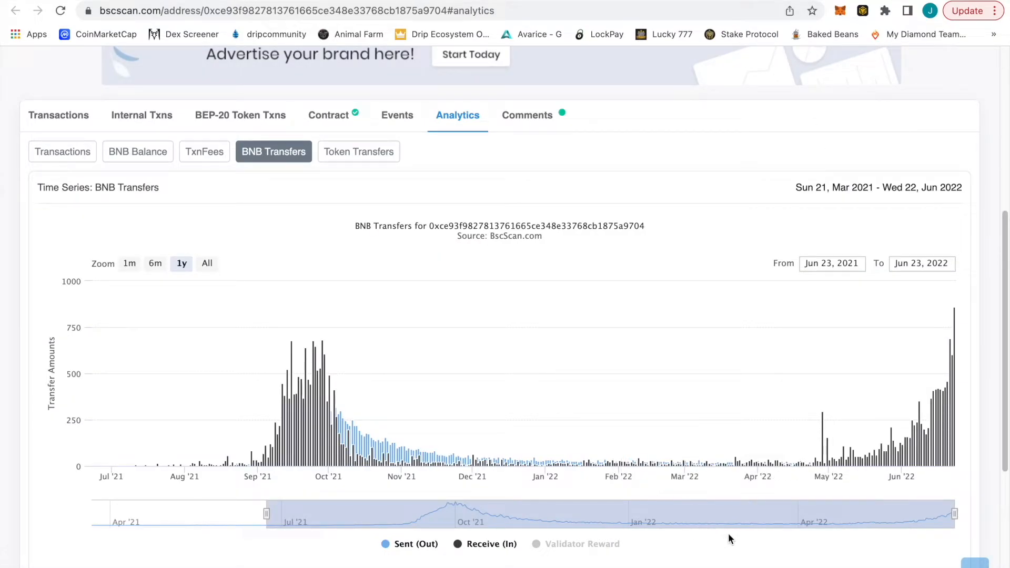
pyautogui.moveTo(727, 562)
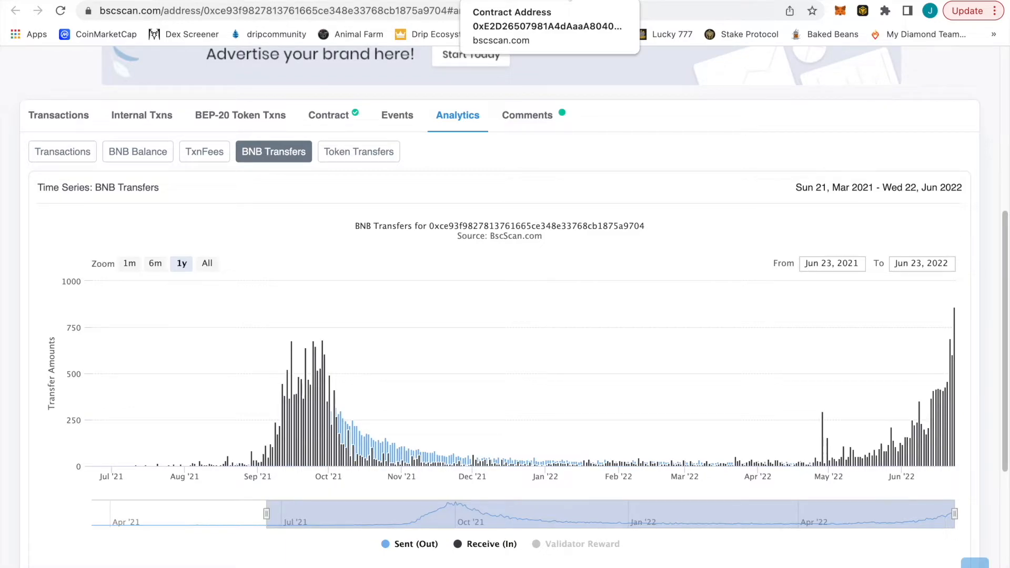
pyautogui.moveTo(821, 347)
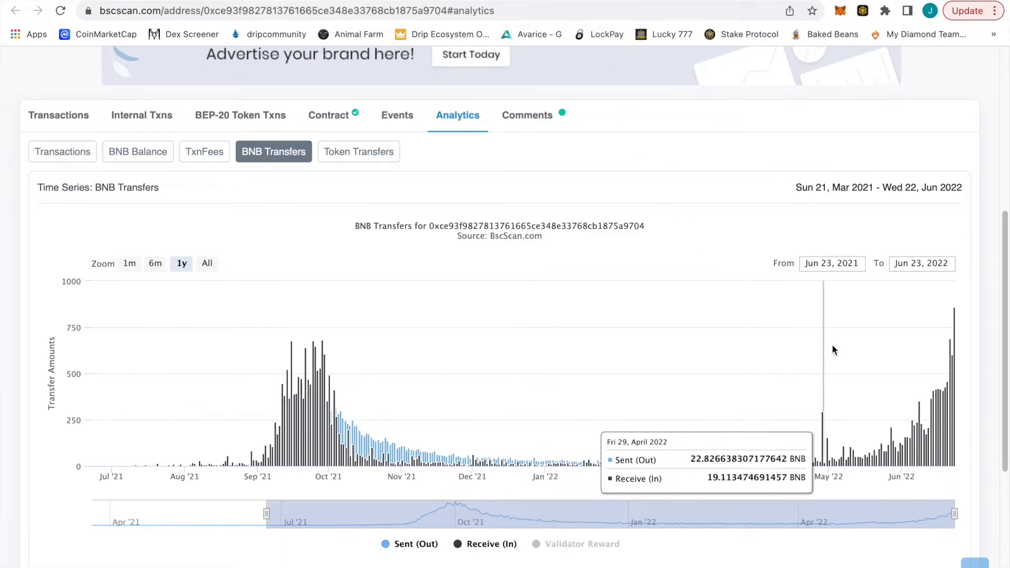
pyautogui.moveTo(669, 117)
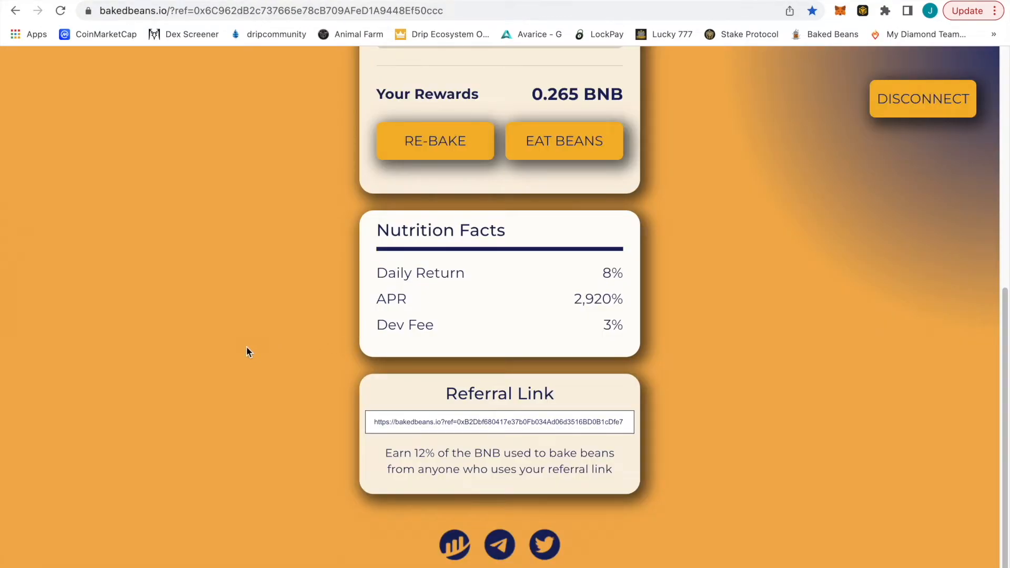
# Step: Click RE-BAKE on the 0.265 BNB rewards to bring up the hatch-eggs wallet confirmation
pyautogui.scroll(3)
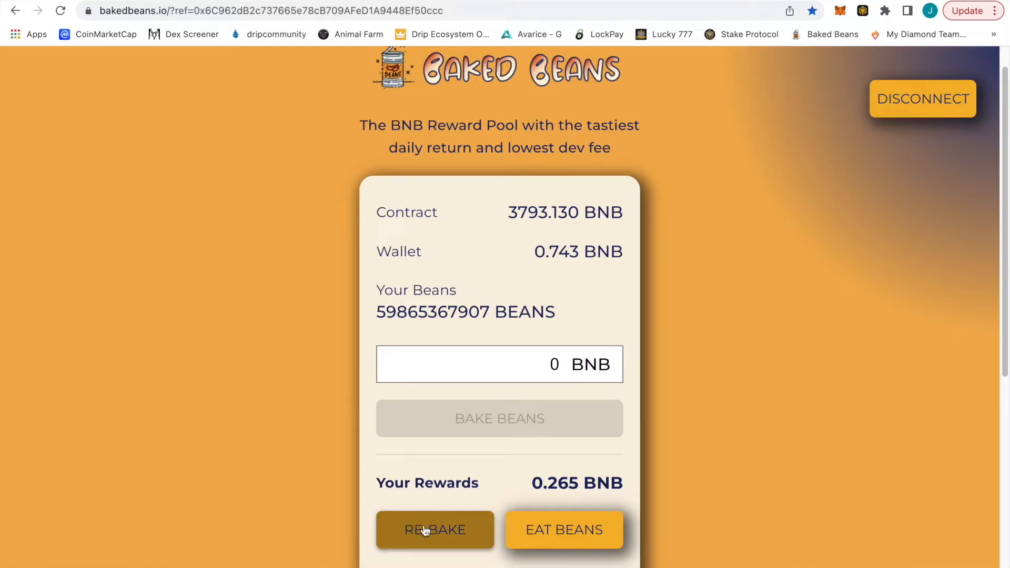
pyautogui.click(435, 530)
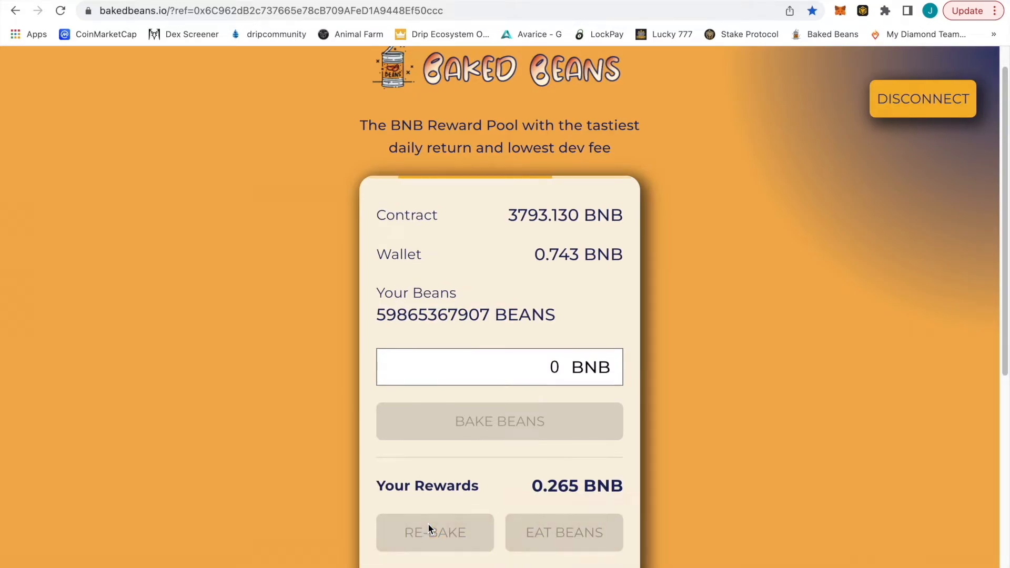
pyautogui.click(435, 531)
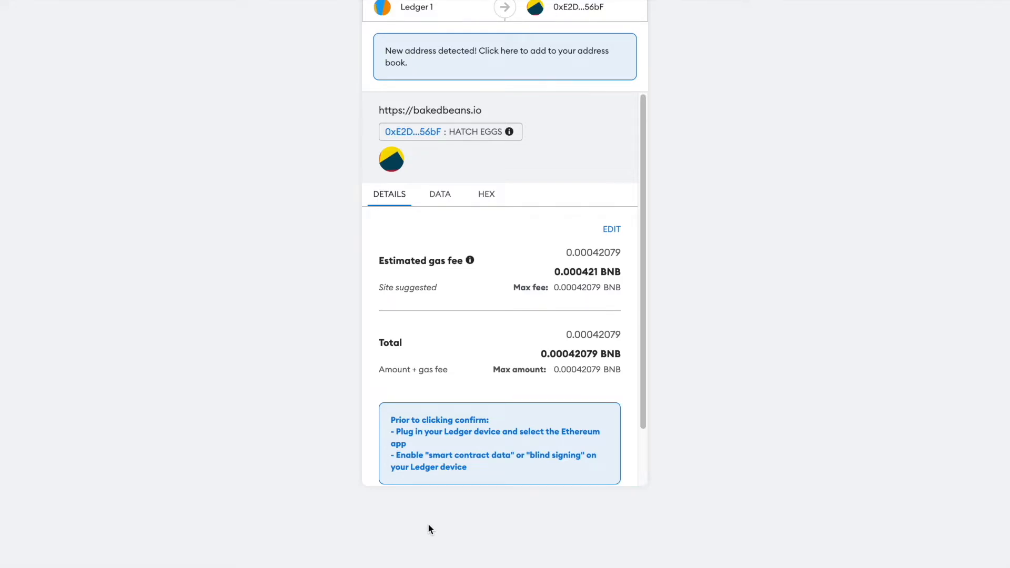
# Step: Confirm the re-bake transaction in MetaMask, paying the 0.00042079 BNB gas fee
pyautogui.scroll(-3)
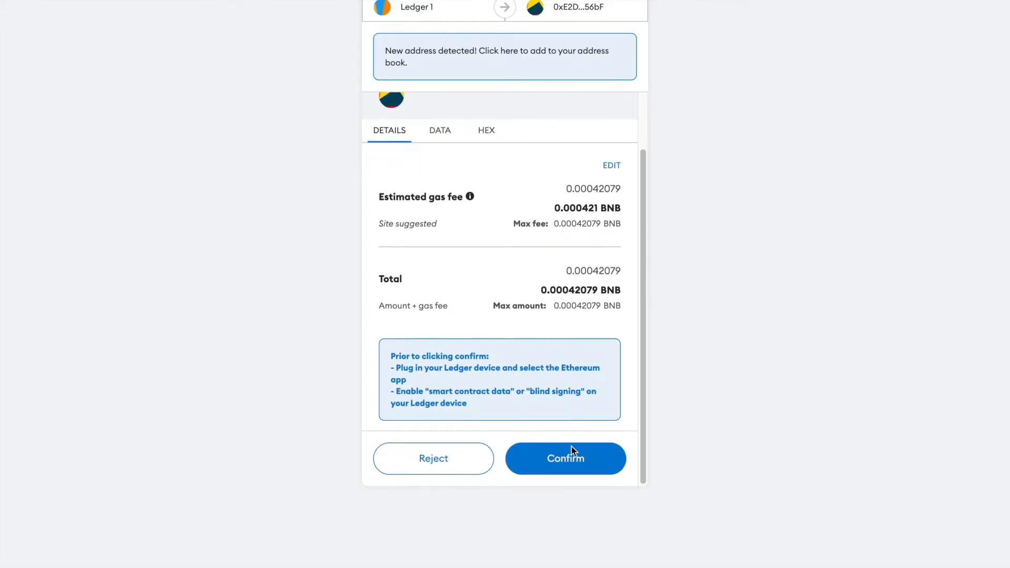
pyautogui.click(565, 458)
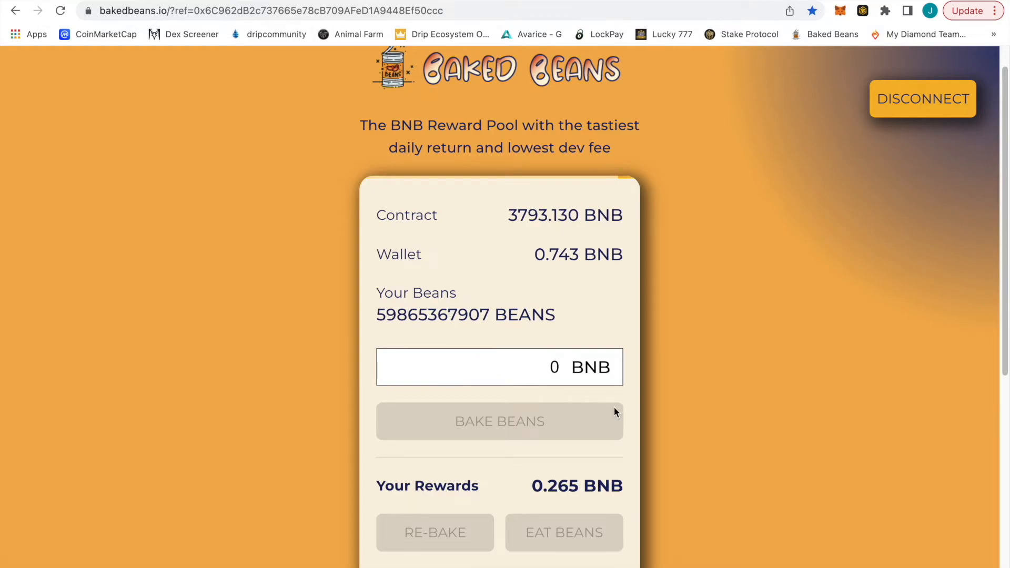
pyautogui.moveTo(751, 411)
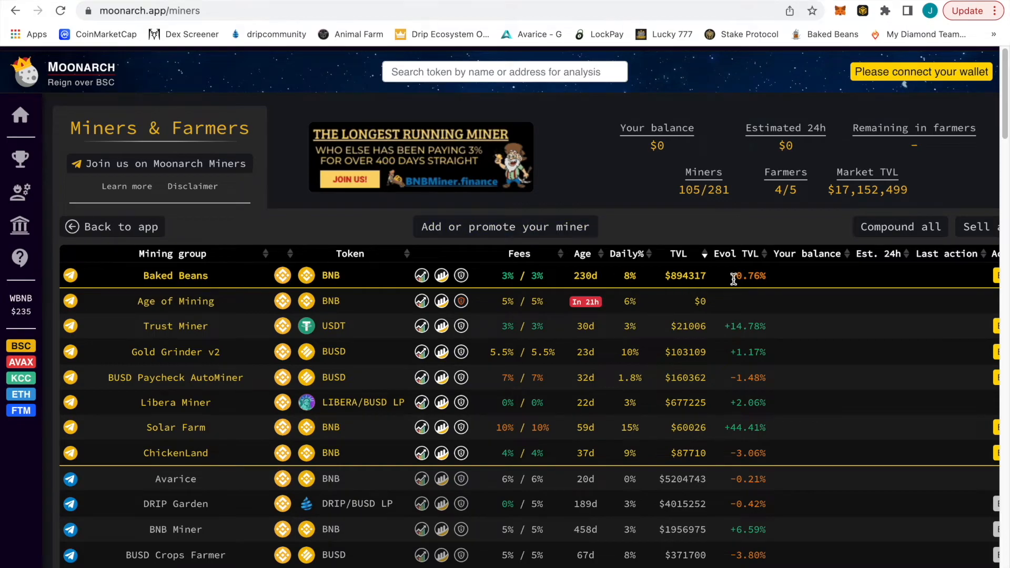
pyautogui.moveTo(770, 288)
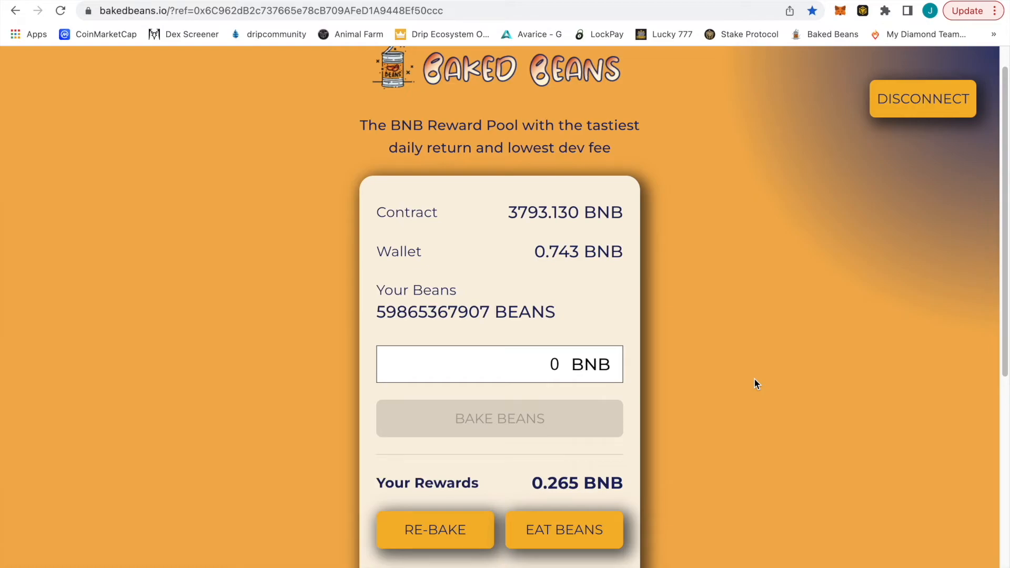
pyautogui.moveTo(586, 419)
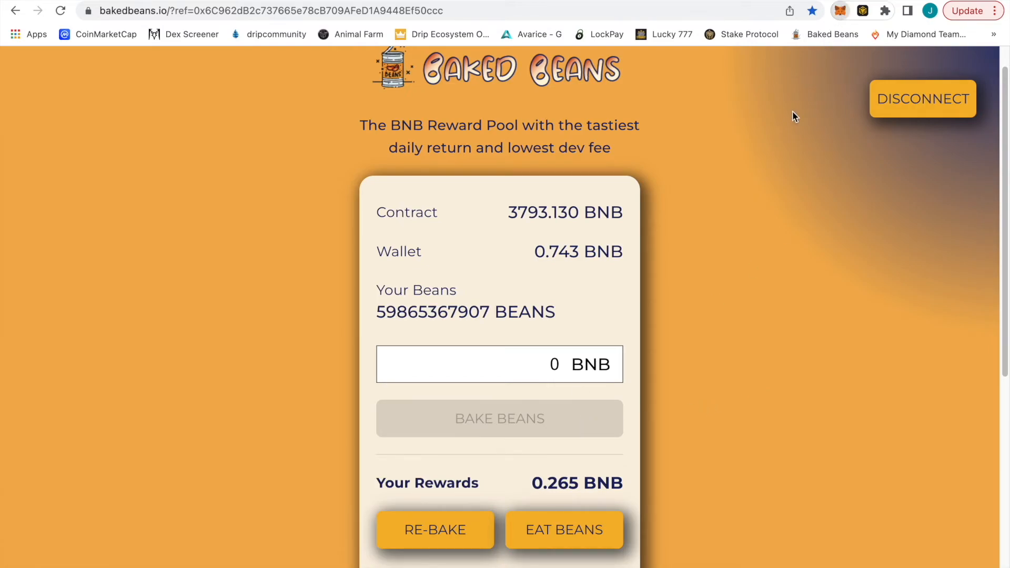
# Step: Reload bakedbeans.io to show 65,018,168,587 beans and 0.000 BNB rewards
pyautogui.click(840, 10)
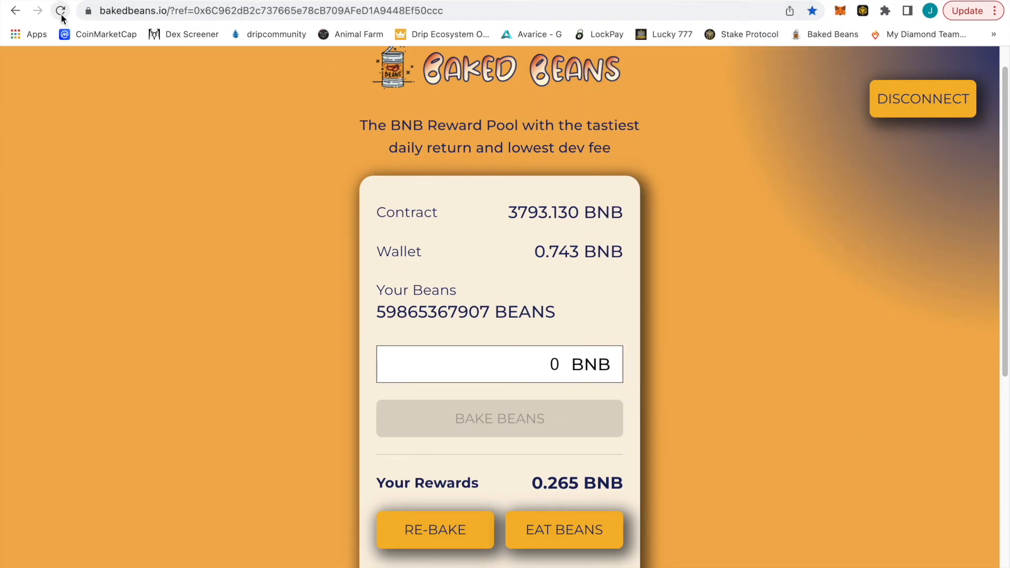
pyautogui.click(61, 11)
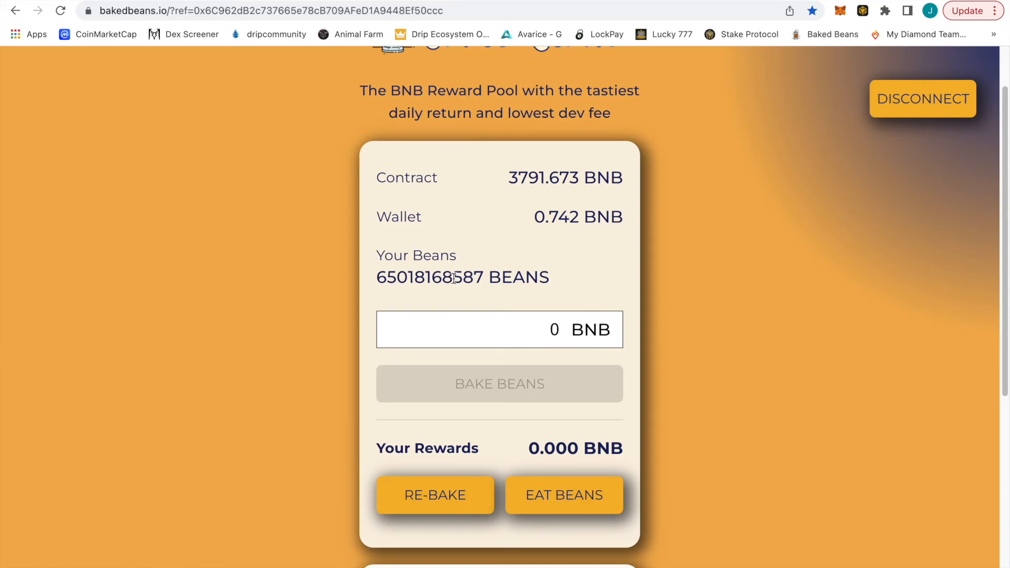
pyautogui.moveTo(253, 294)
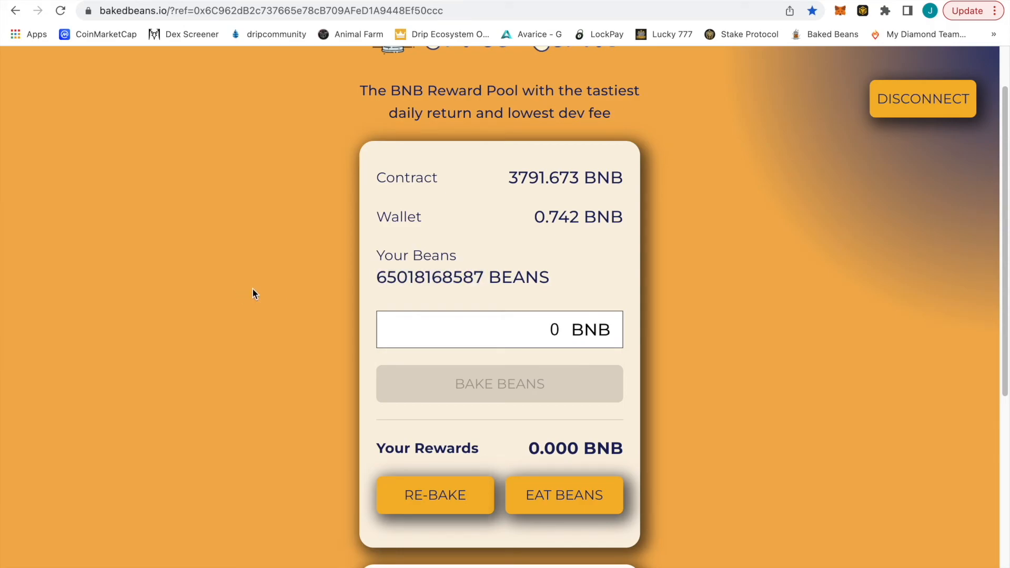